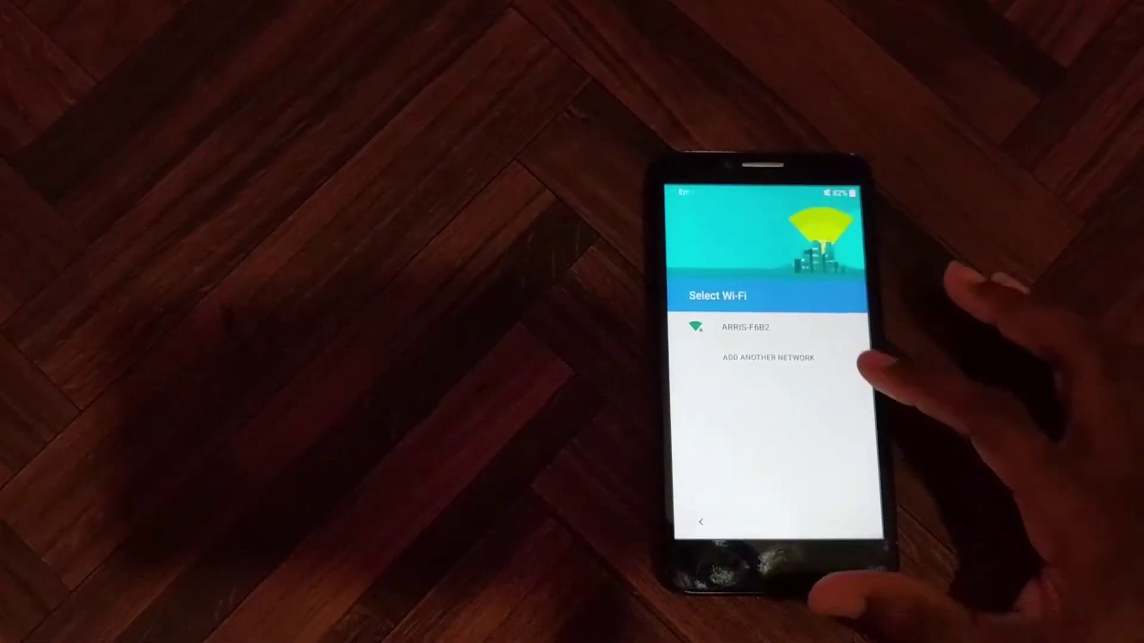
Select the ARRIS-F6B2 wireless network from the Wi-Fi list.
click(742, 327)
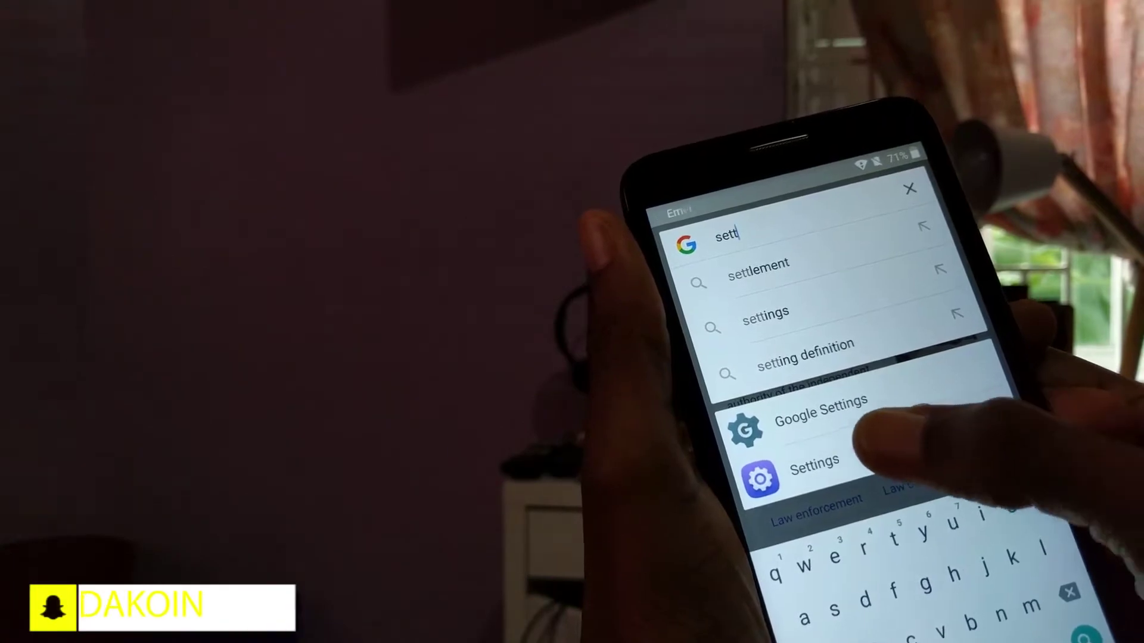
Open the Settings app from the Google search results for 'sett'.
click(812, 479)
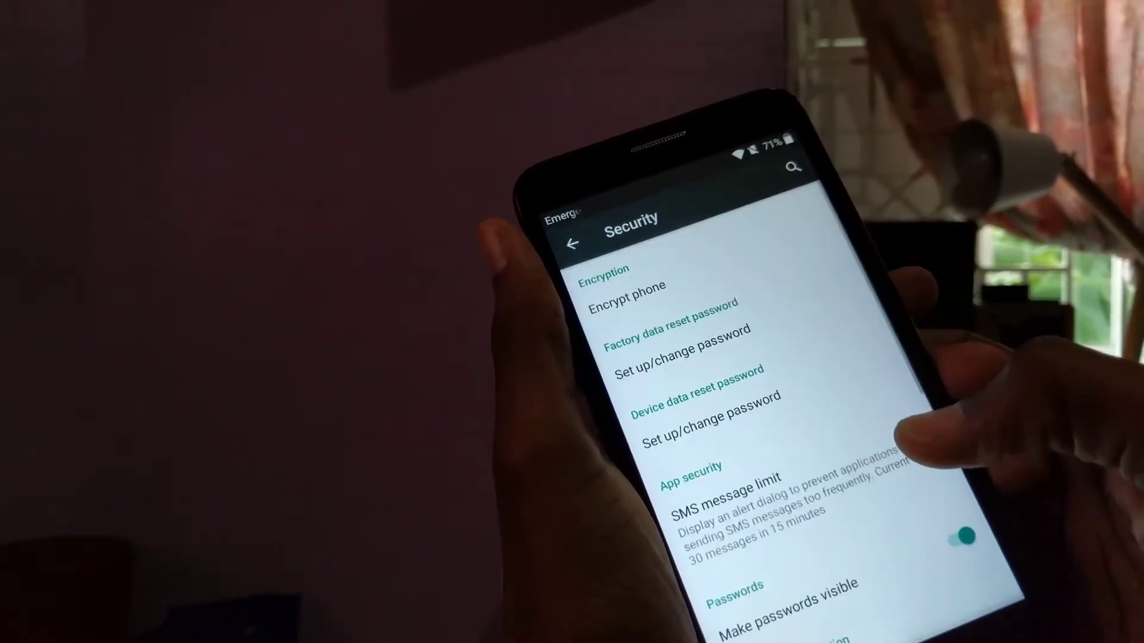
Scroll down through the Security settings options.
scroll(down, 3)
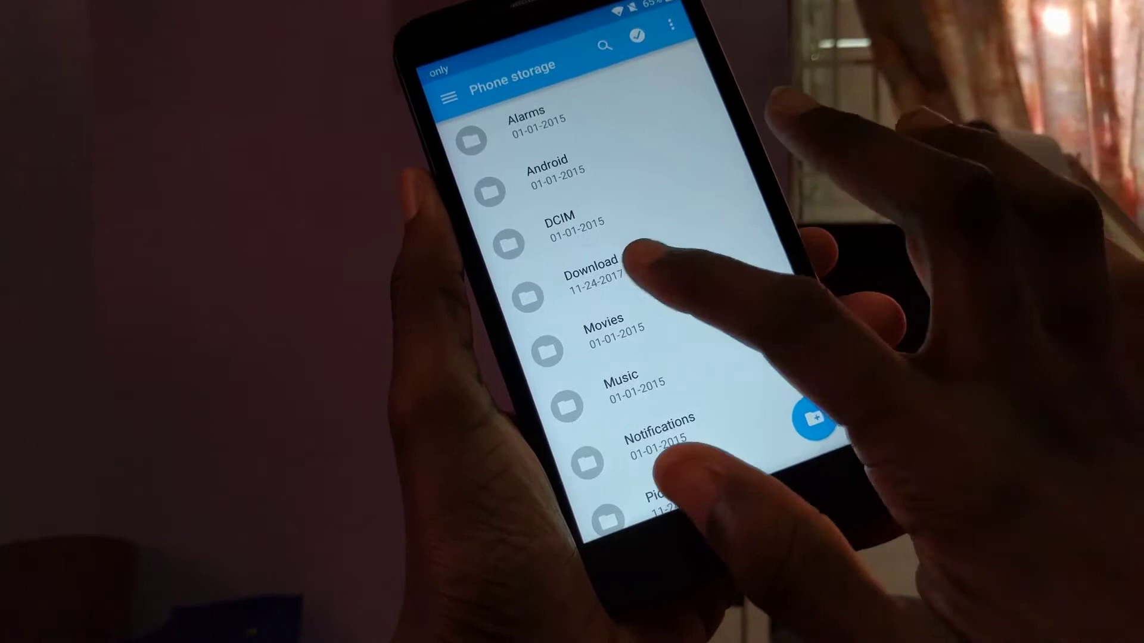
Open the Download folder in Phone storage.
click(589, 266)
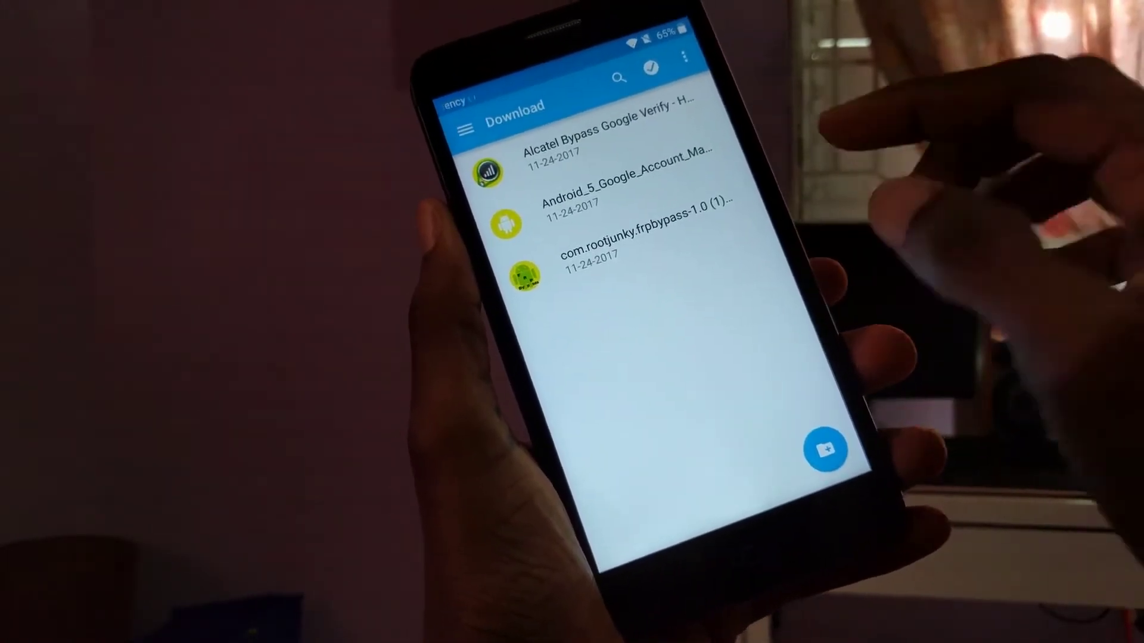
click(614, 205)
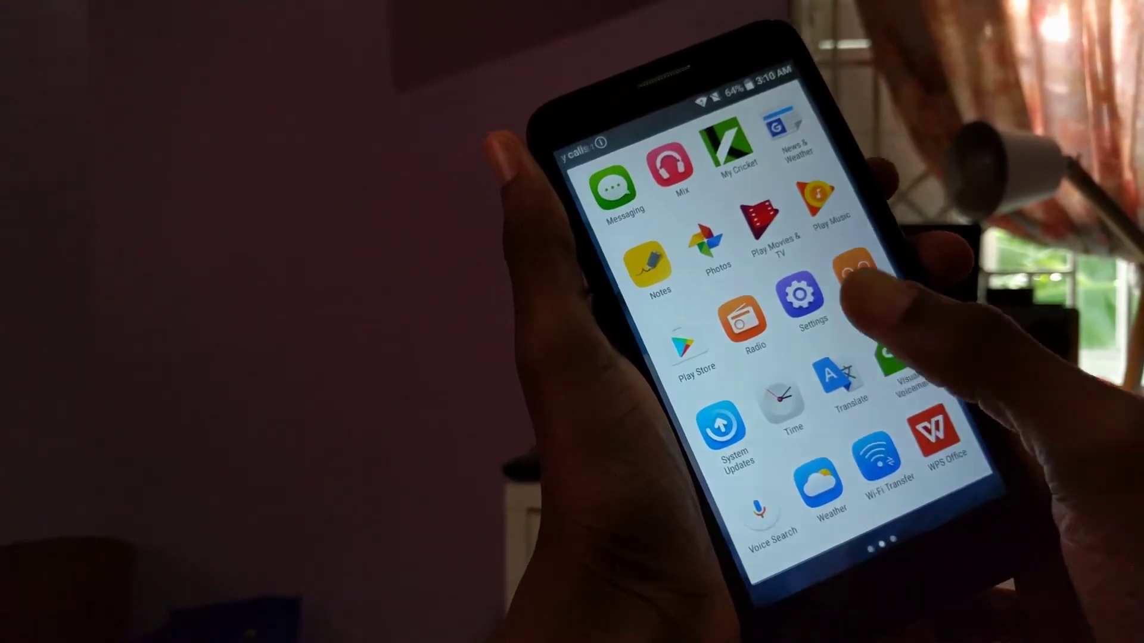
Launch the Settings app from the app drawer.
click(805, 306)
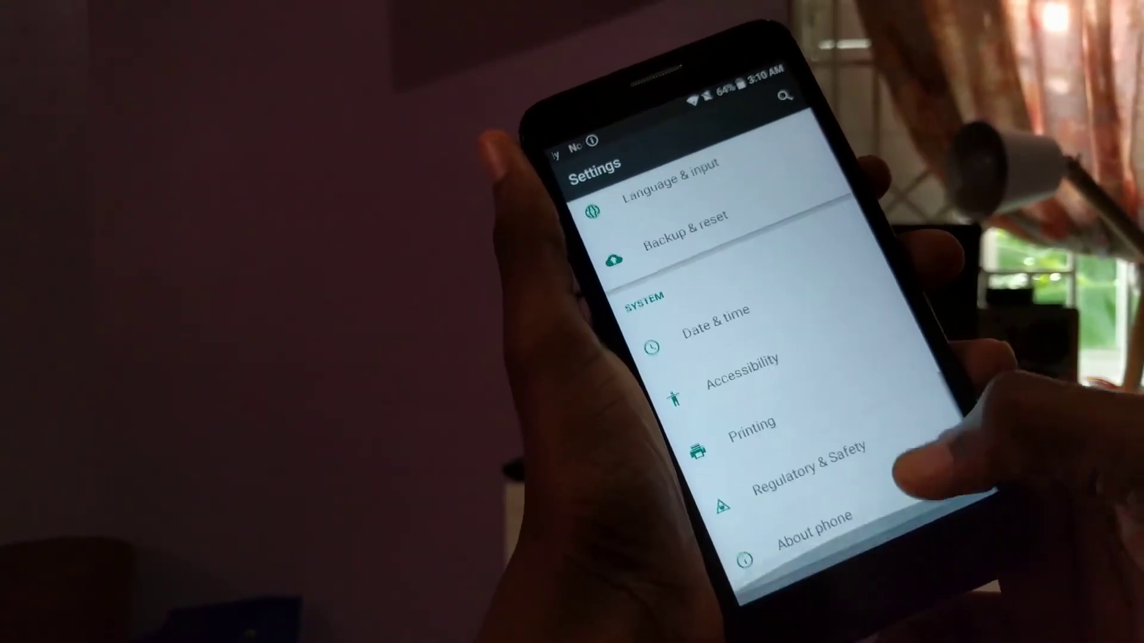